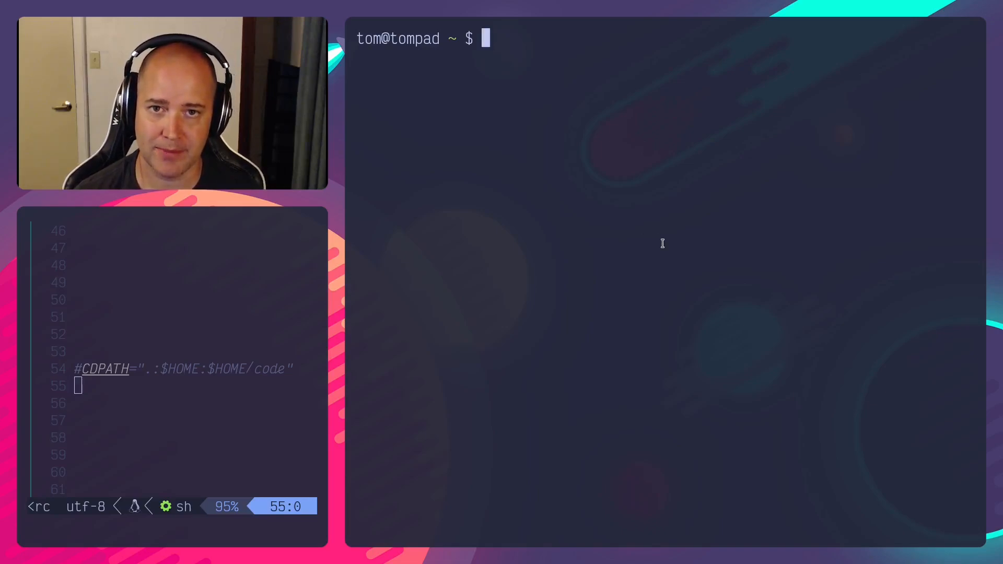
# Move into Downloads and list its contents, showing the cool-dir folder
pyautogui.write('echo $P')
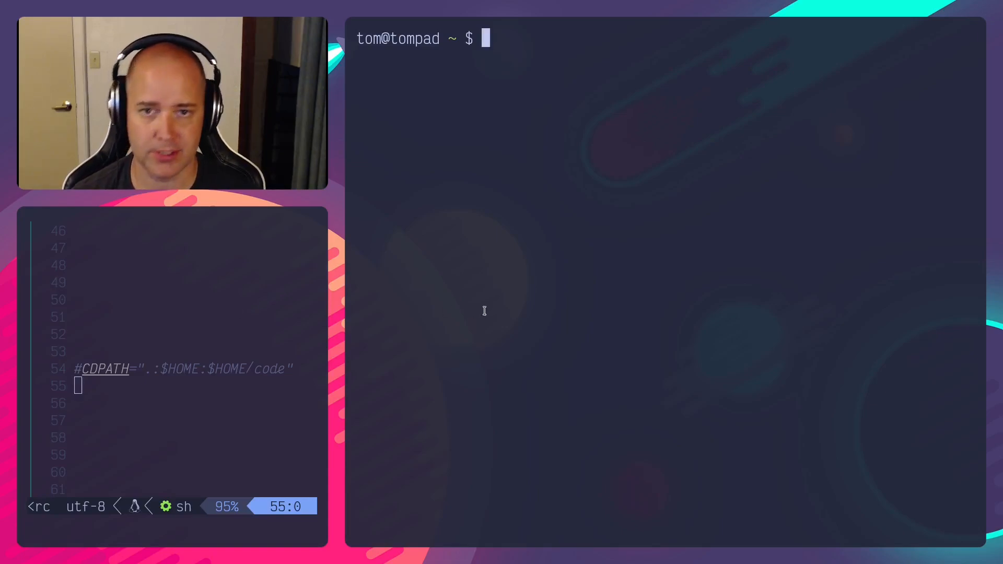
pyautogui.write('cd Downloads/')
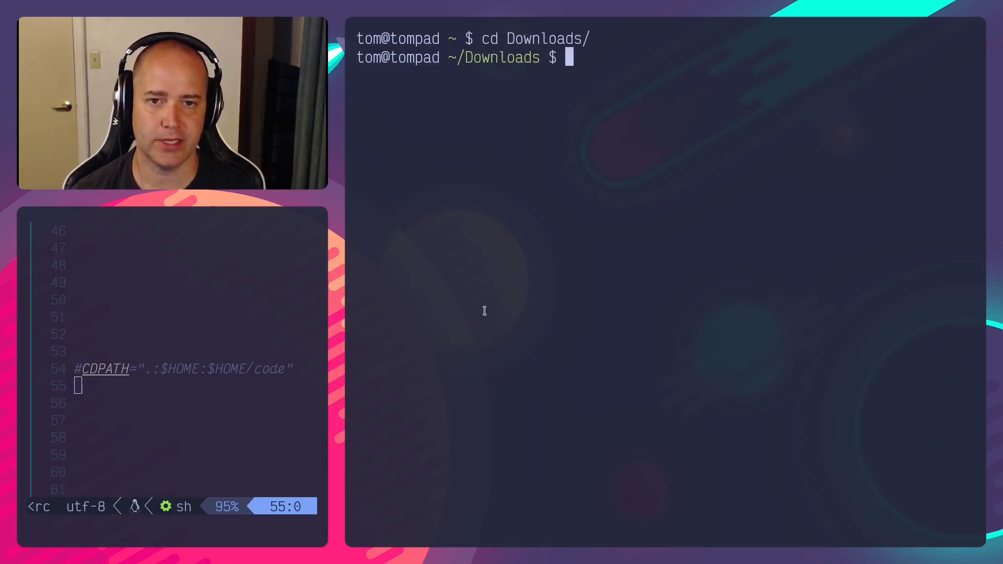
pyautogui.write('ll')
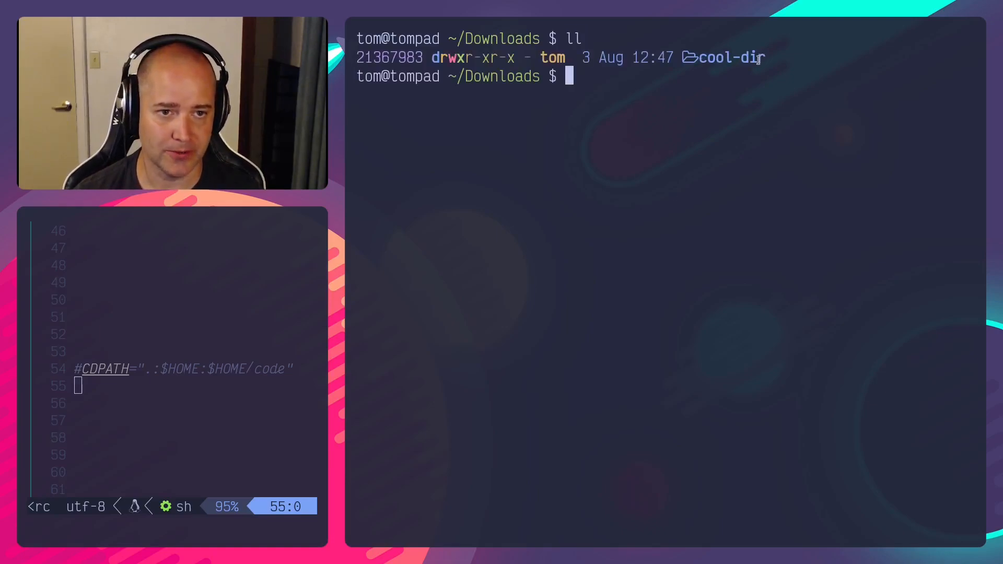
# Move into cool-dir, list it as empty, and begin another cd command
pyautogui.write('cd cool-dir/')
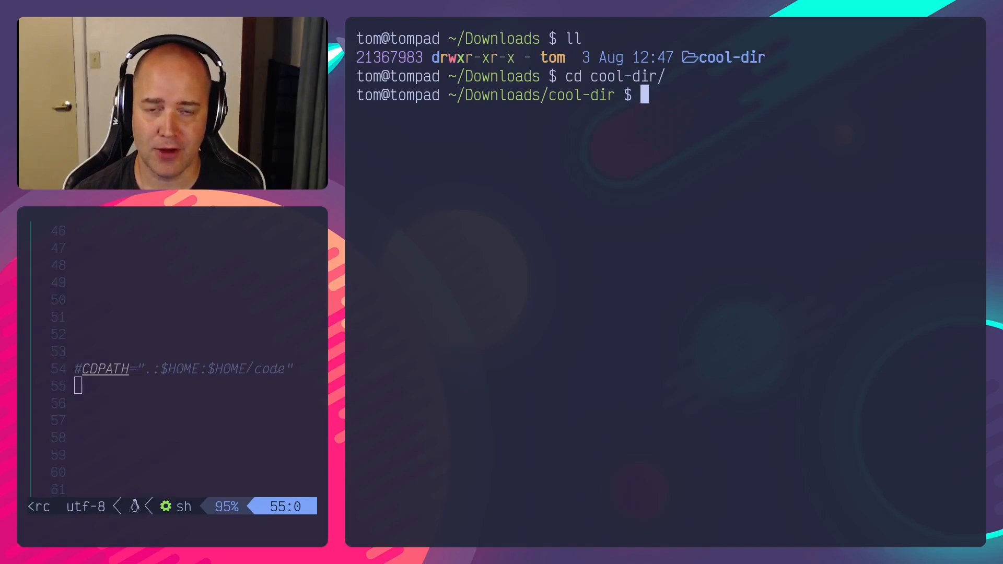
pyautogui.write('ll')
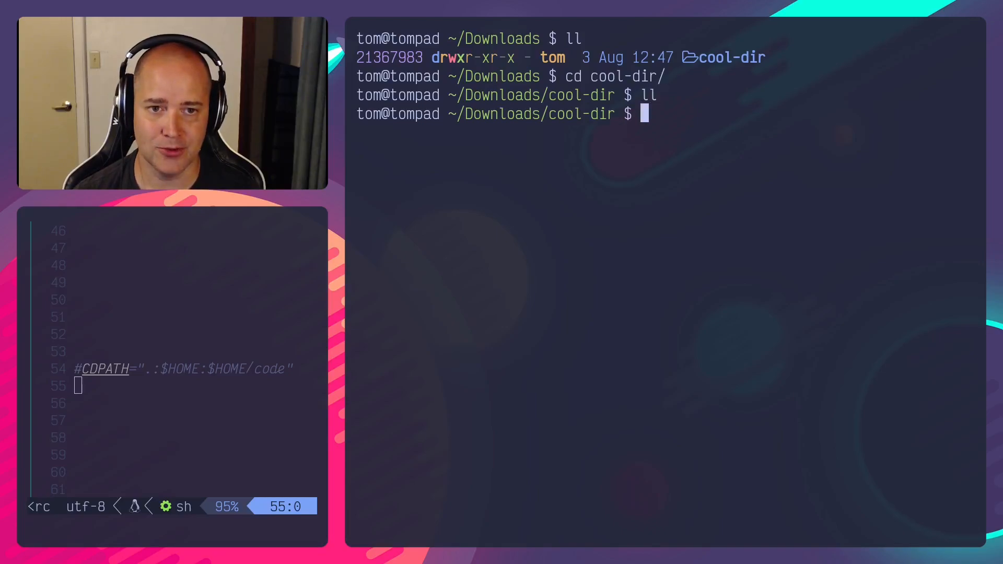
pyautogui.write('cd')
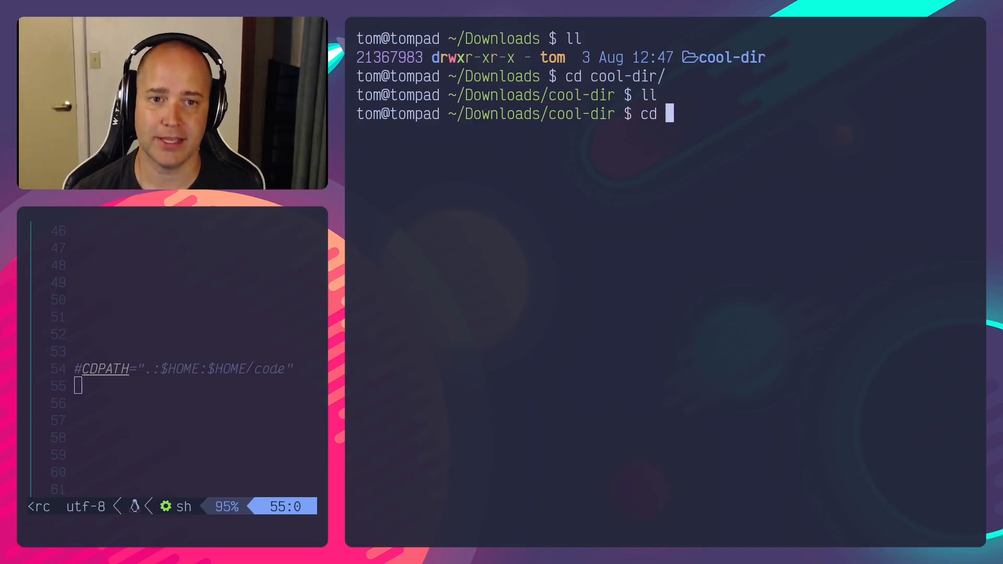
pyautogui.moveTo(657, 143)
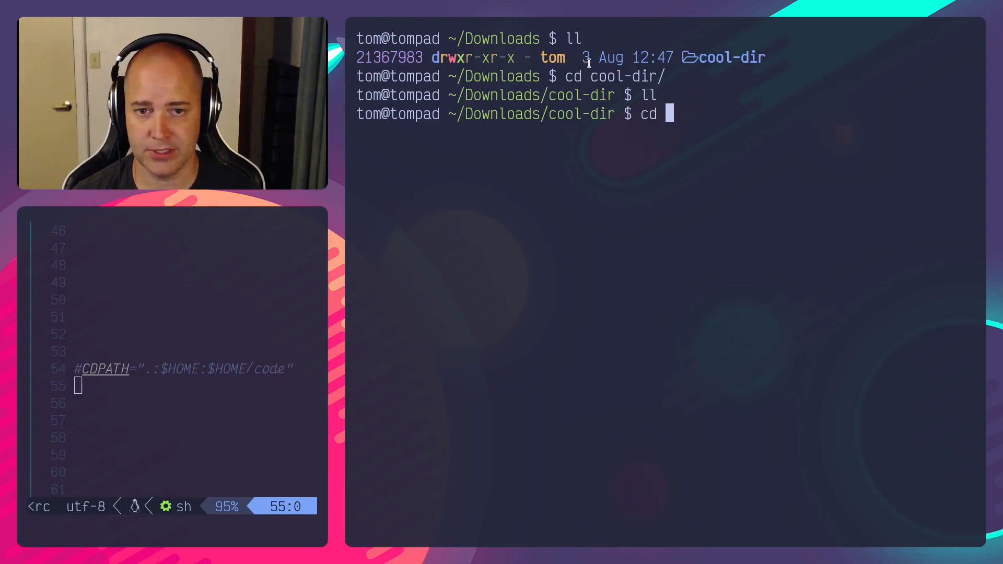
# Uncomment the CDPATH line in the bashrc and check it in a fresh shell back in Downloads
pyautogui.press('ctrl+u')
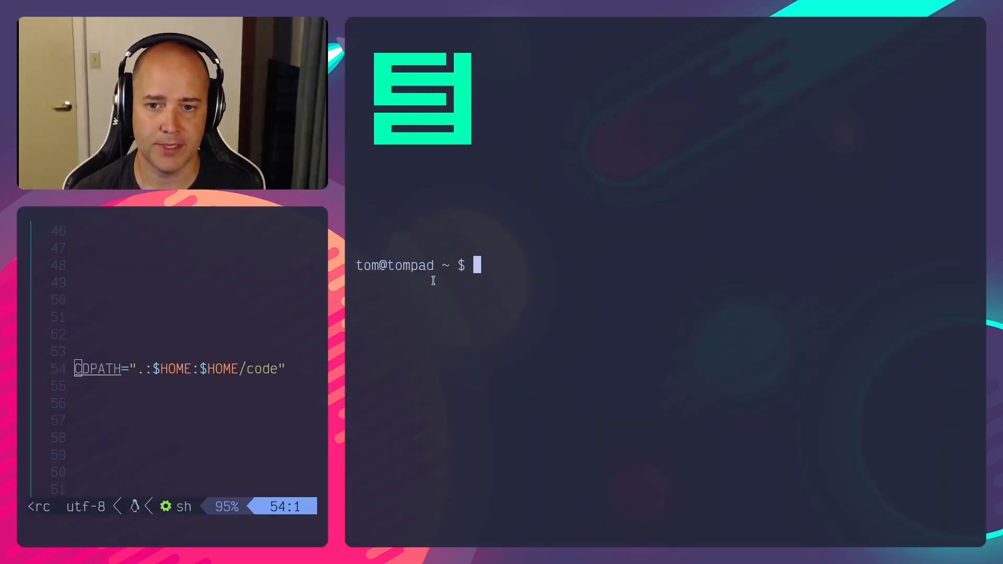
pyautogui.write('echo $')
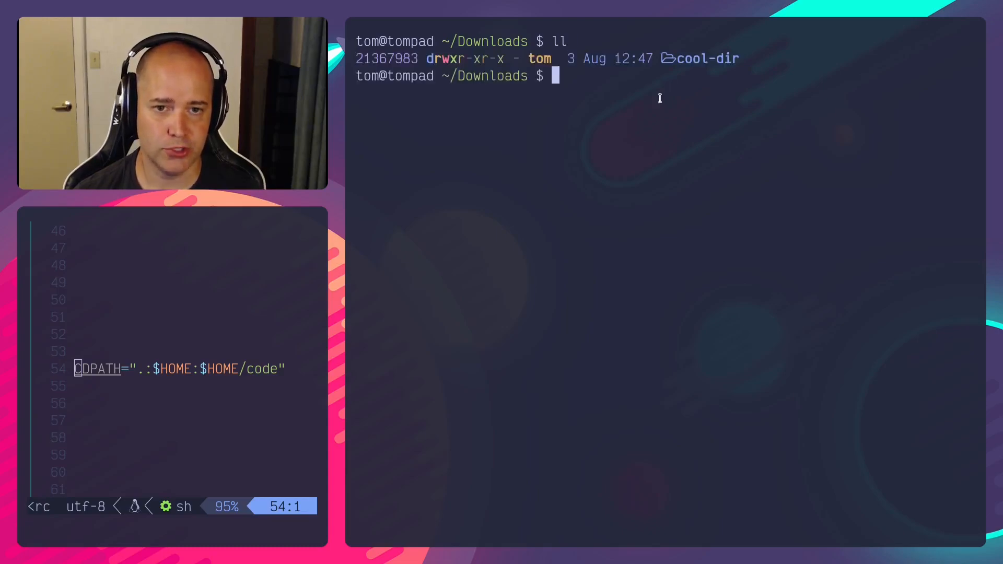
# Use cd tab-completion to list CDPATH folders, then jump into snap inside code
pyautogui.write('cd Downloads/')
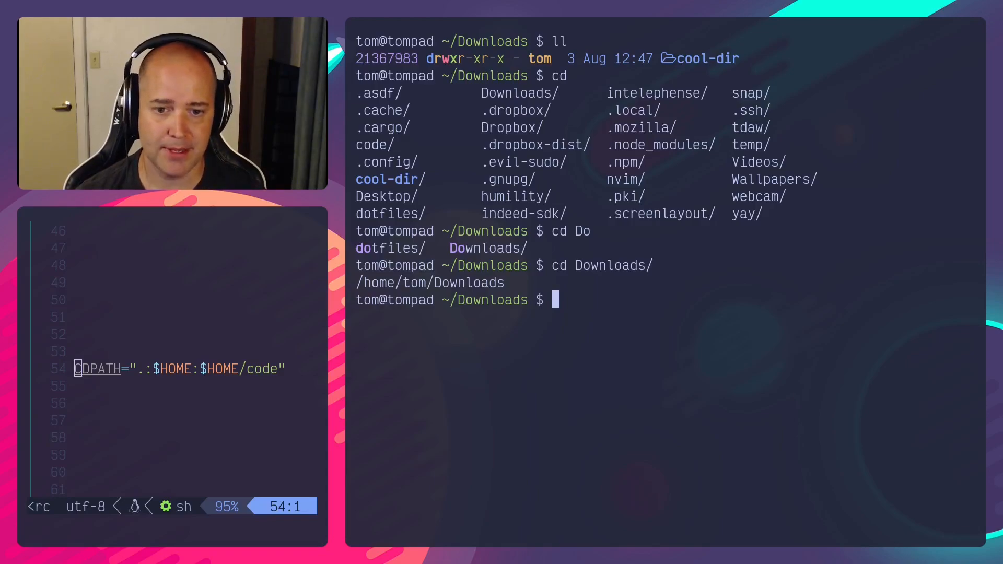
pyautogui.write('cd s')
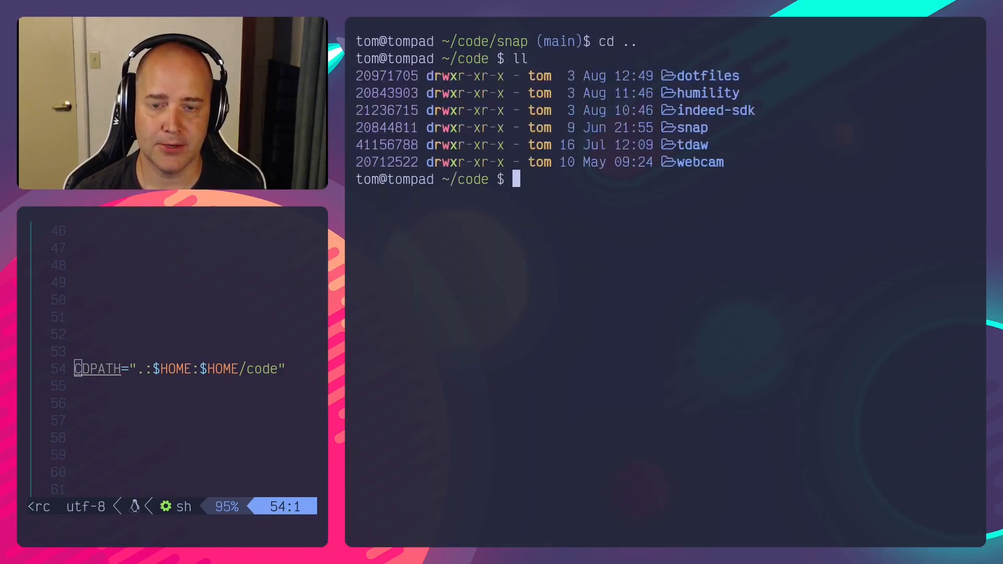
# From ~/code, complete cd Do to Downloads and land in /home/tom/Downloads, listing cool-dir
pyautogui.write('cd')
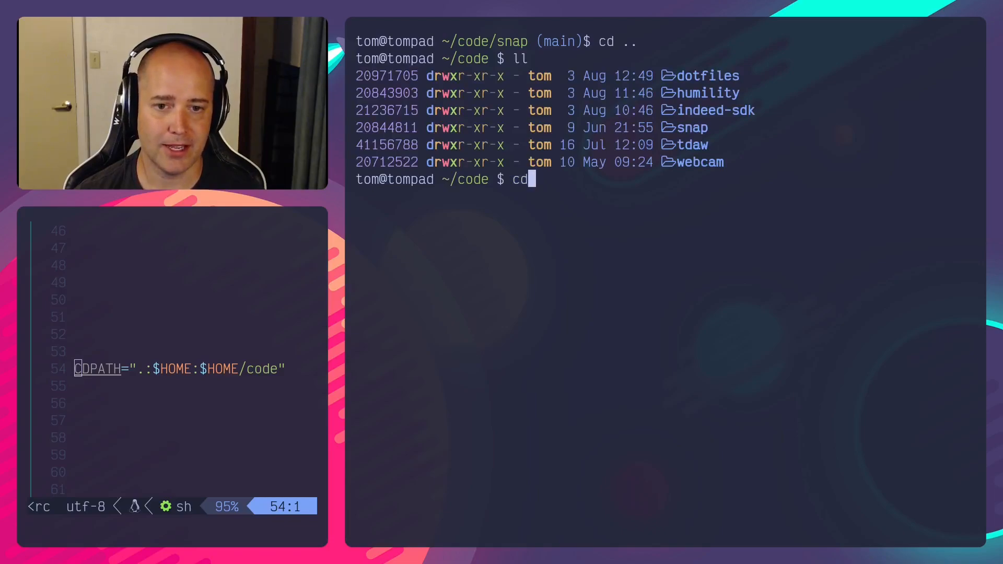
pyautogui.write('" "')
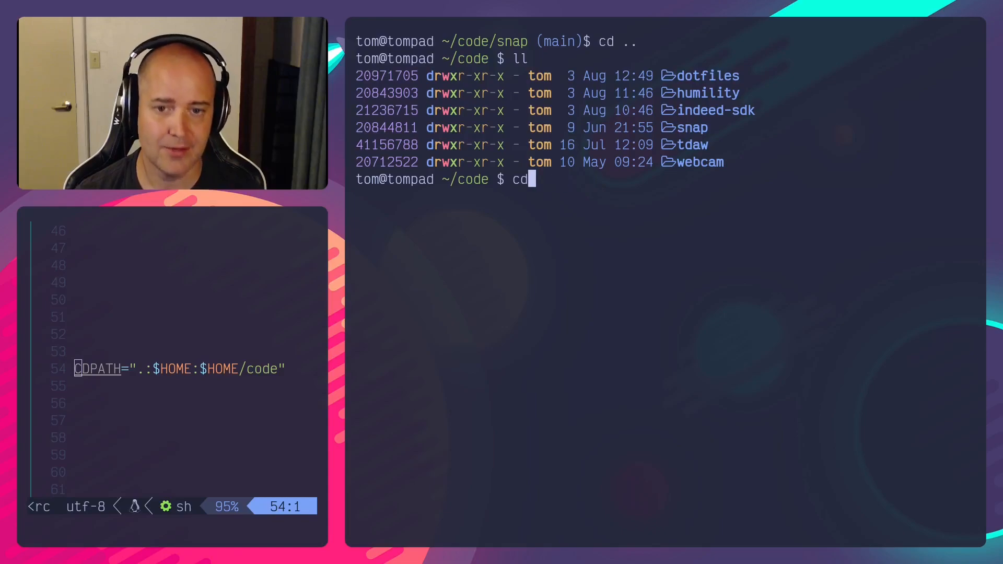
pyautogui.write('D')
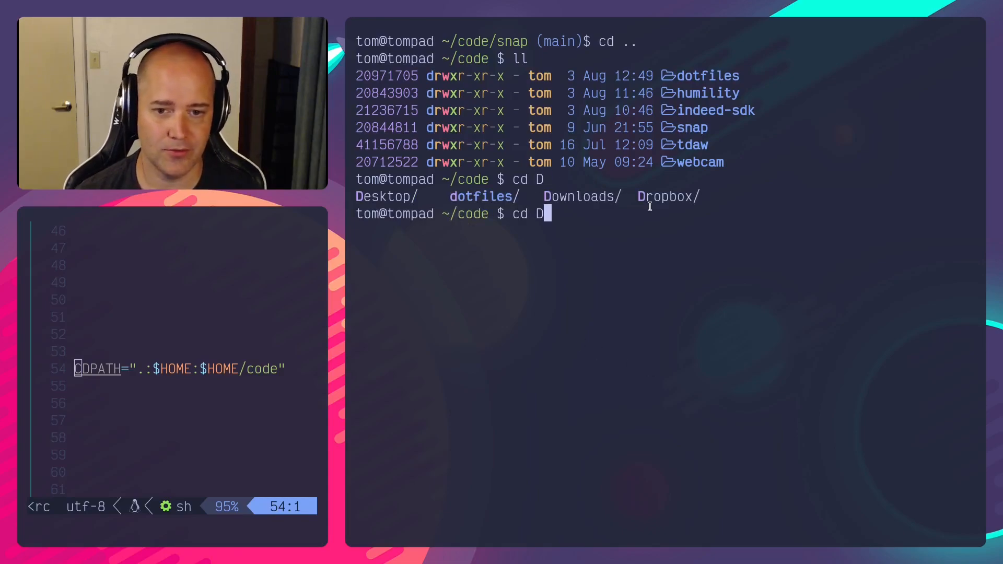
pyautogui.write('o')
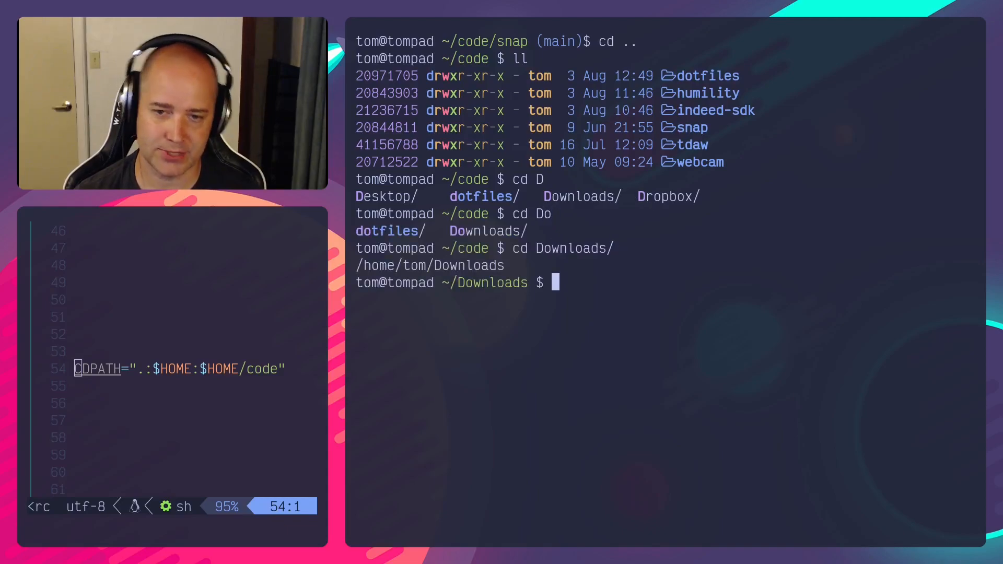
pyautogui.write('ll')
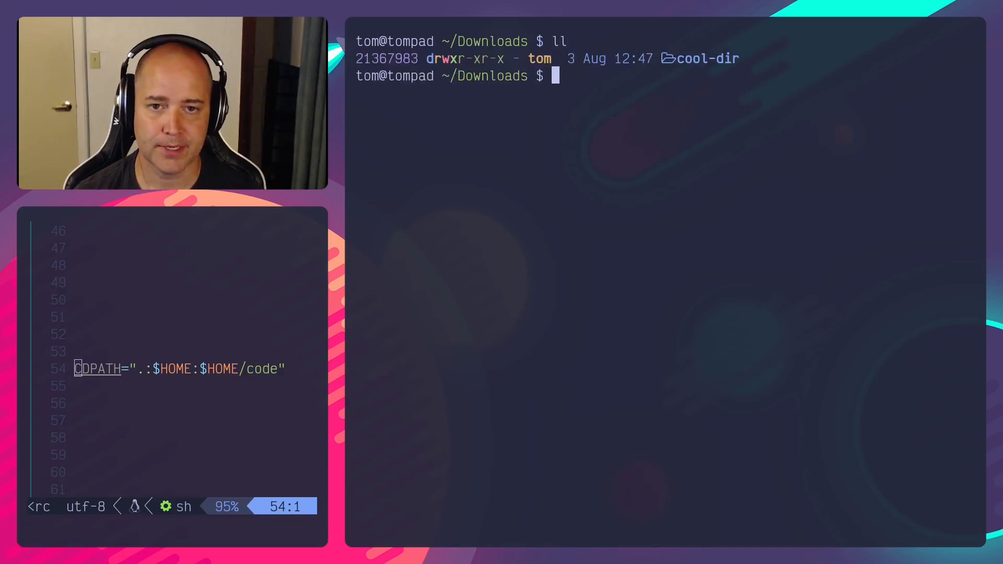
pyautogui.moveTo(567, 265)
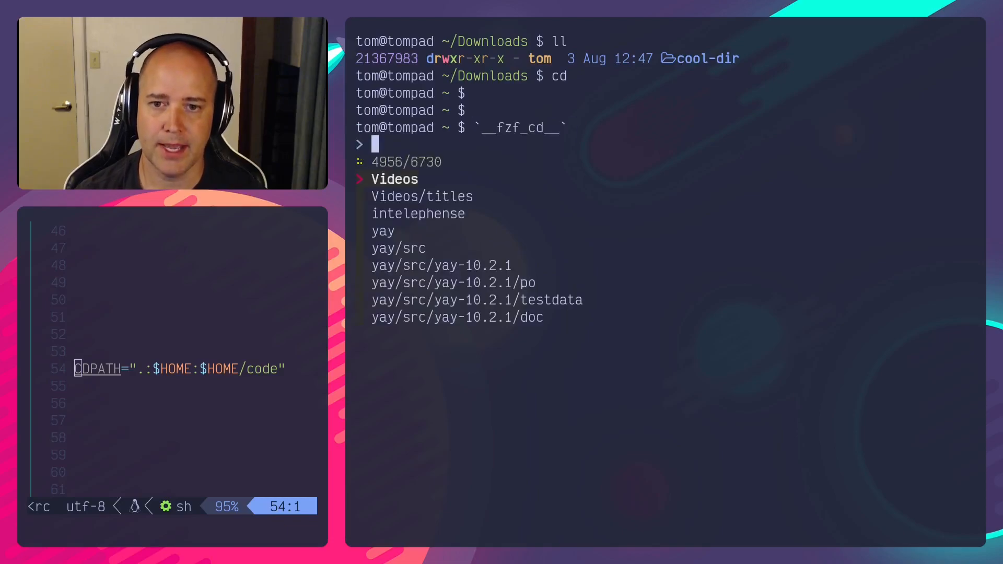
# In the fzf cd picker, filter with dotf then down, pick Downloads and land in /home/tom/Downloads
pyautogui.write('dotf')
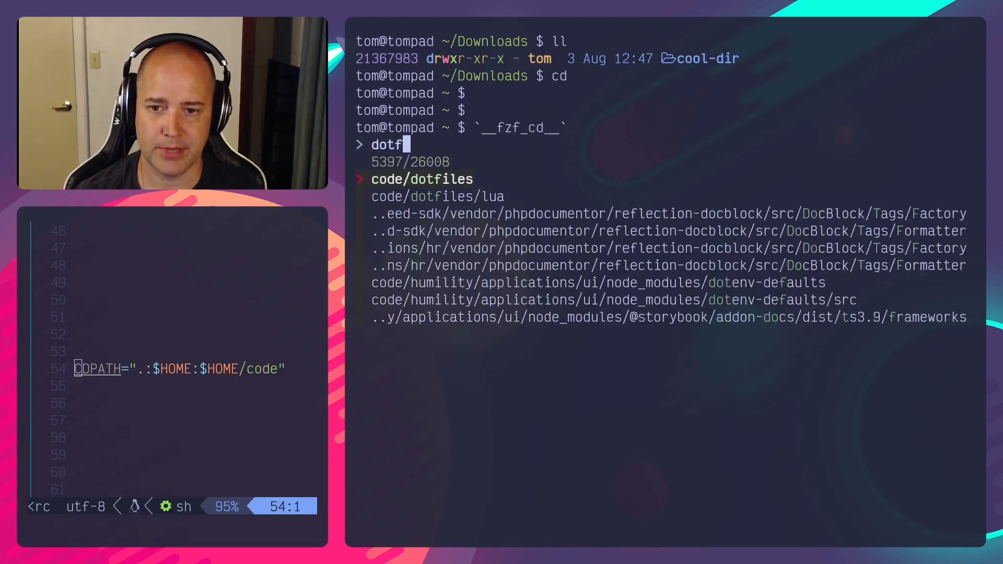
pyautogui.write('down')
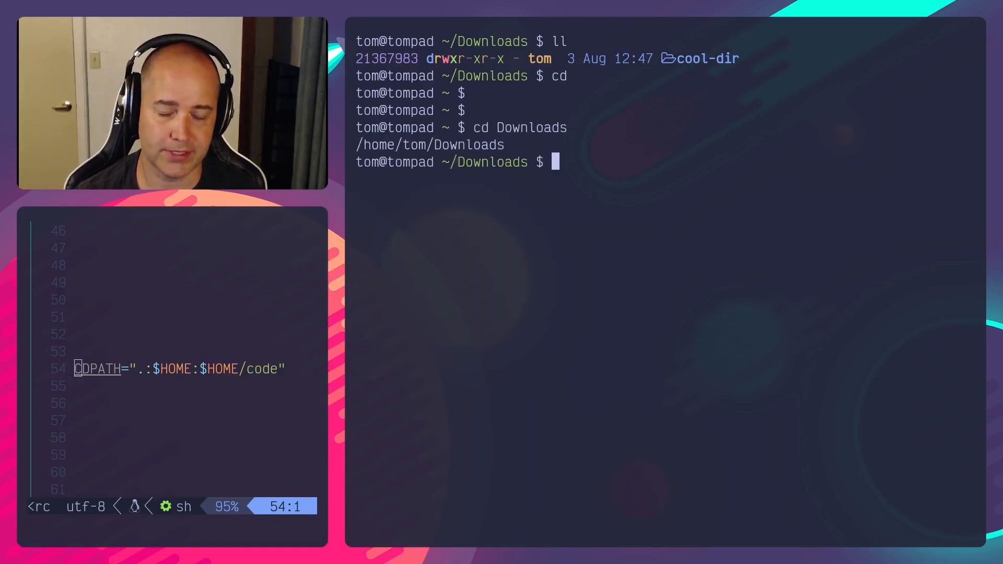
pyautogui.write('c')
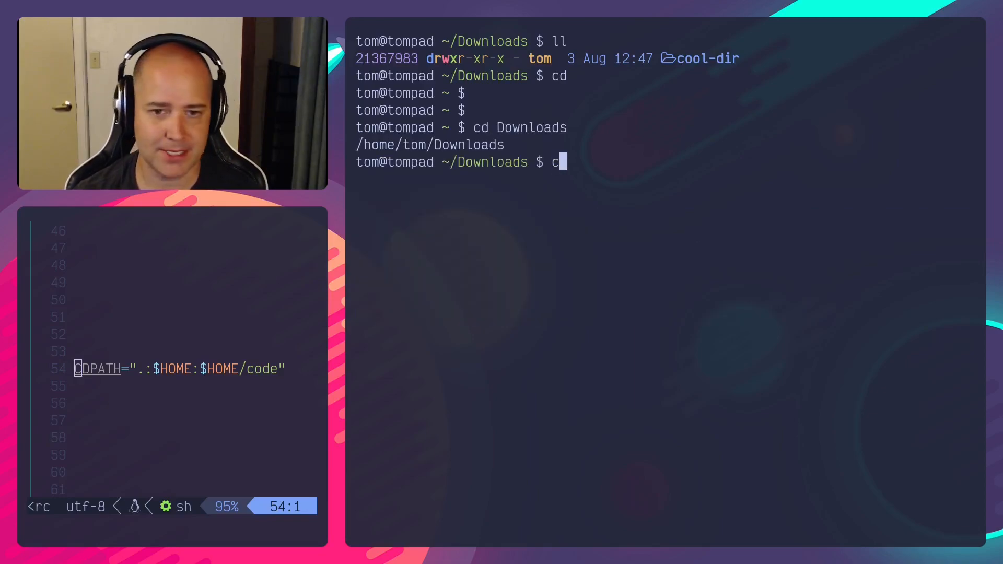